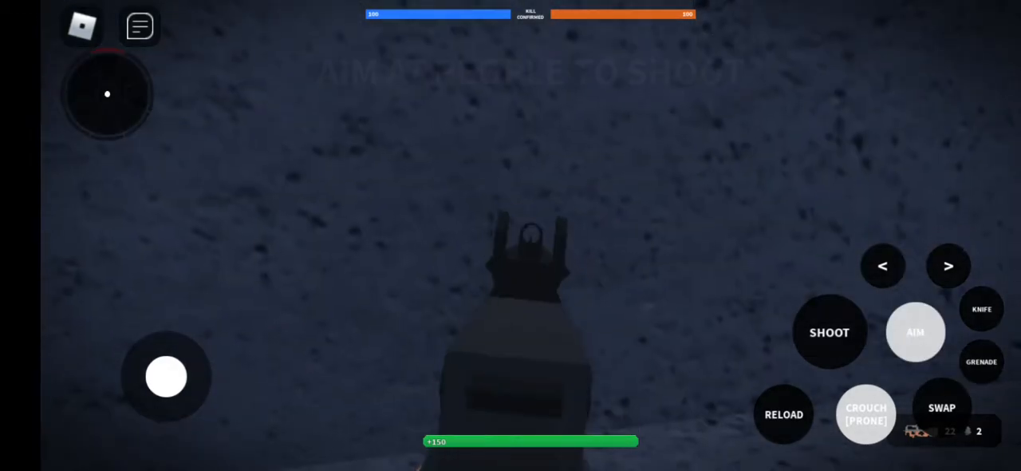
Step: Look up from the rocky ground toward the arch and lighthouse, then stand up out of the crouch
{"action": "left_click_drag", "start_coordinate": [166, 376], "coordinate": [258, 378]}
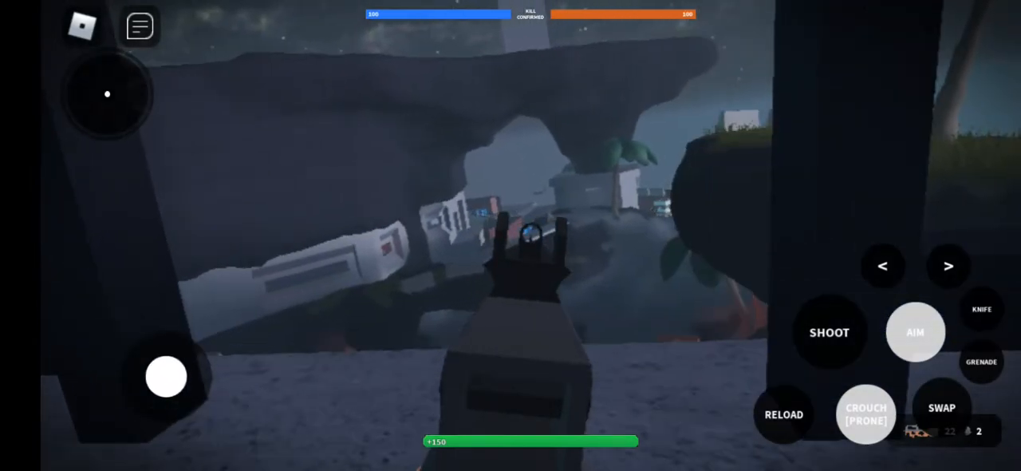
{"action": "left_click_drag", "start_coordinate": [166, 376], "coordinate": [256, 392]}
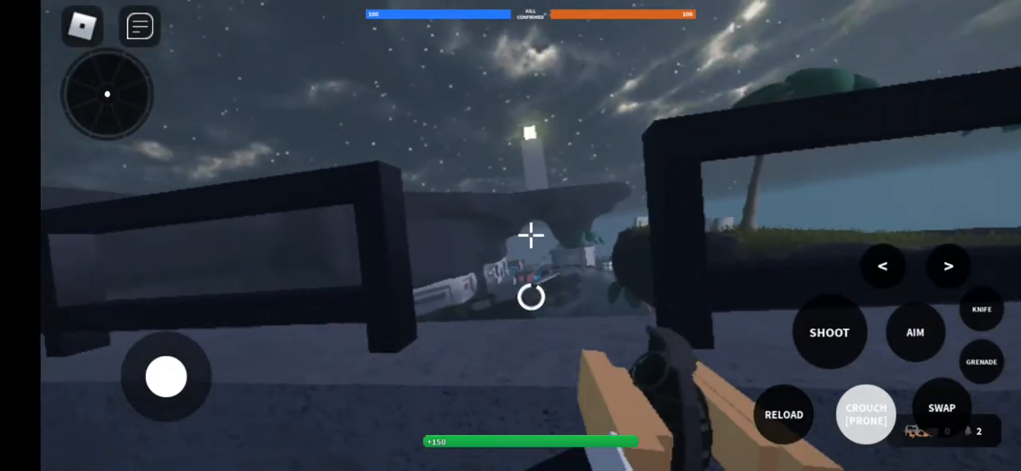
{"action": "left_click", "coordinate": [917, 331]}
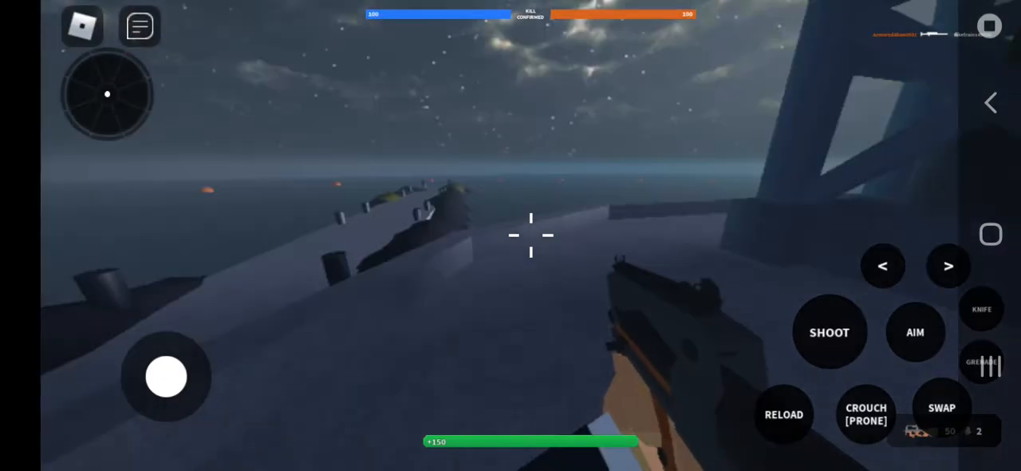
Step: Walk left off the seaside ledge into the dark rocky area
{"action": "left_click_drag", "start_coordinate": [166, 377], "coordinate": [109, 306]}
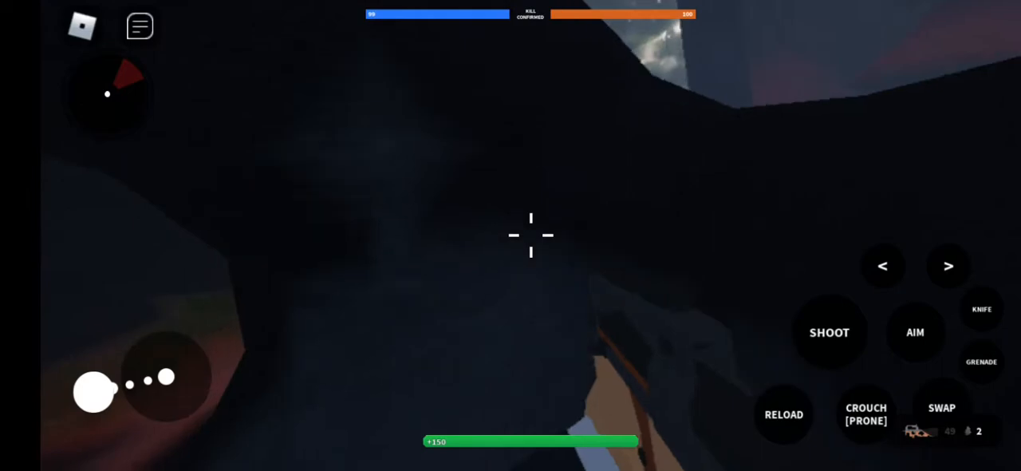
Step: Crouch with sights raised and creep back through the tall grass toward the palm trees
{"action": "left_click", "coordinate": [865, 415]}
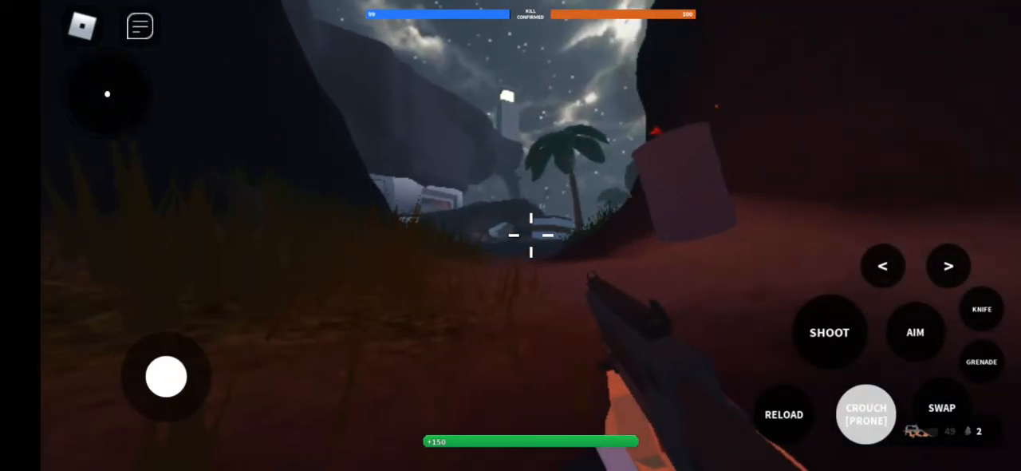
{"action": "left_click", "coordinate": [916, 332]}
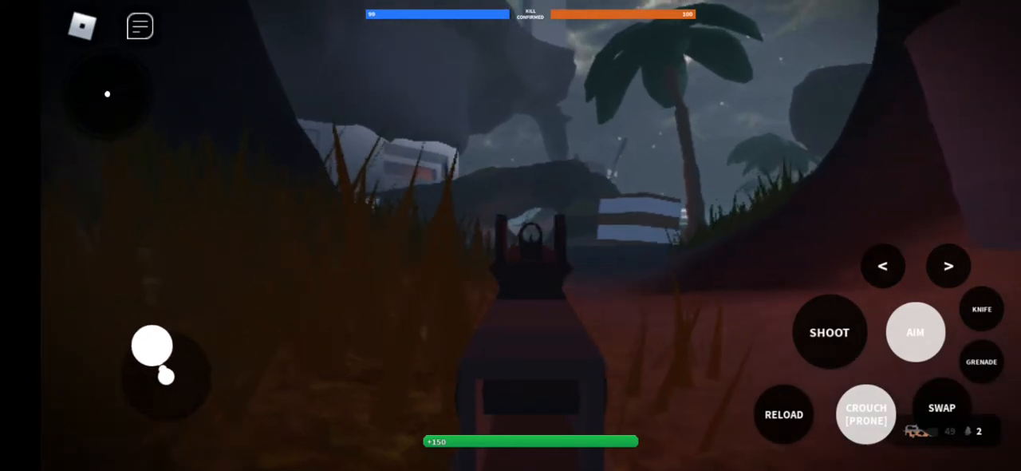
{"action": "left_click_drag", "start_coordinate": [152, 348], "coordinate": [99, 310]}
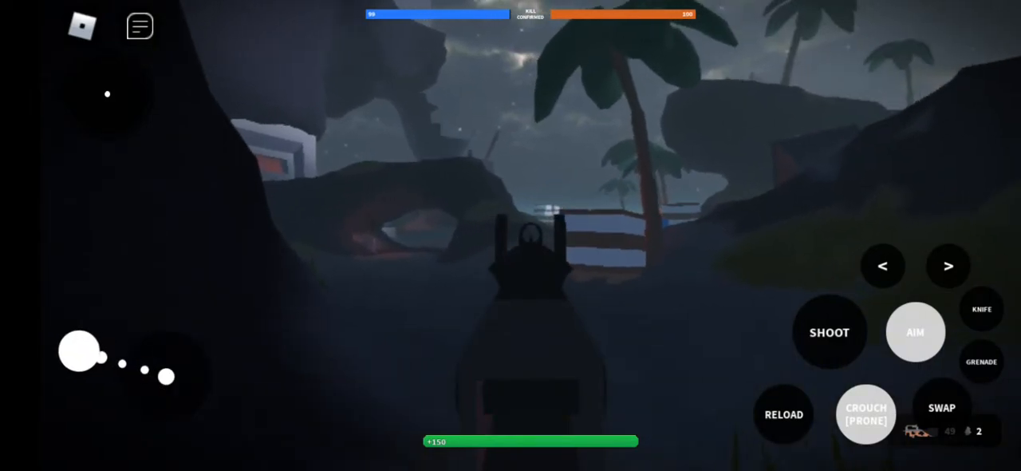
{"action": "left_click_drag", "start_coordinate": [80, 354], "coordinate": [166, 377]}
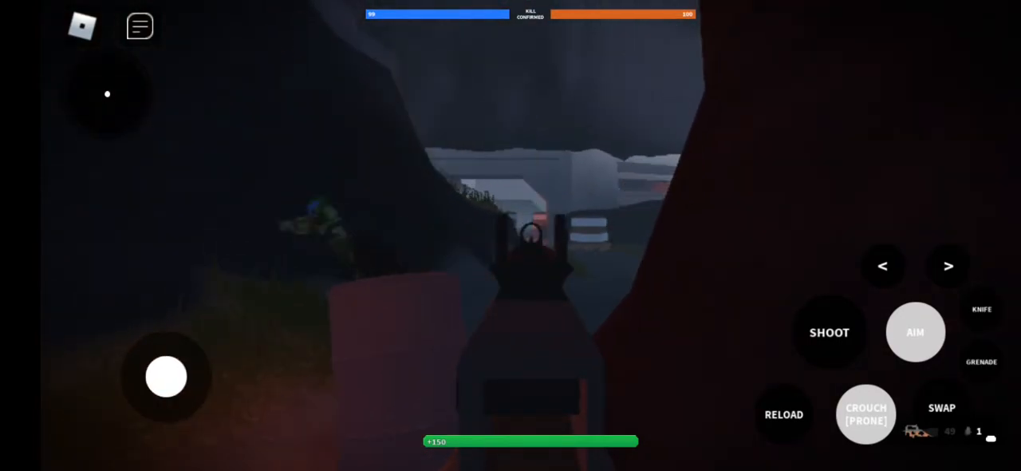
Step: Lower the sights before heading into the narrow grey-walled corridor
{"action": "left_click", "coordinate": [830, 332]}
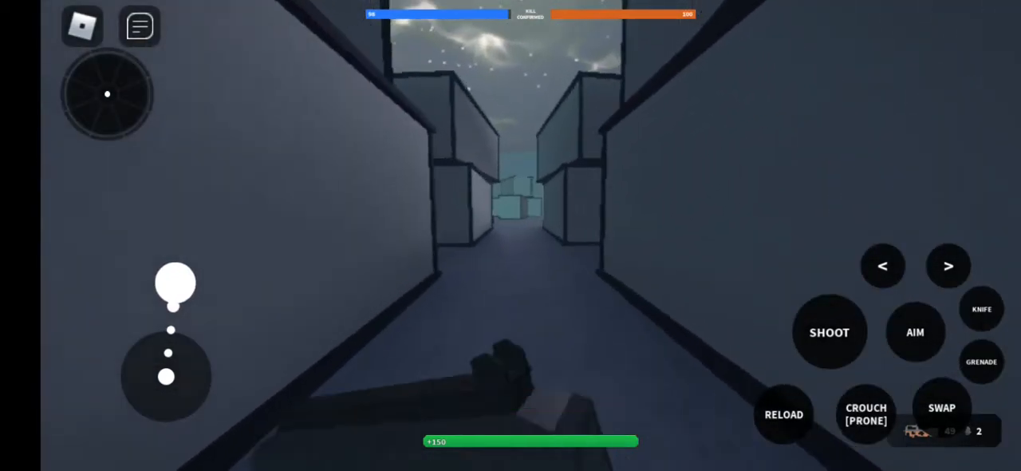
Step: Crouch and climb the grassy slope, then raise the sights on the hillside
{"action": "left_click", "coordinate": [865, 415]}
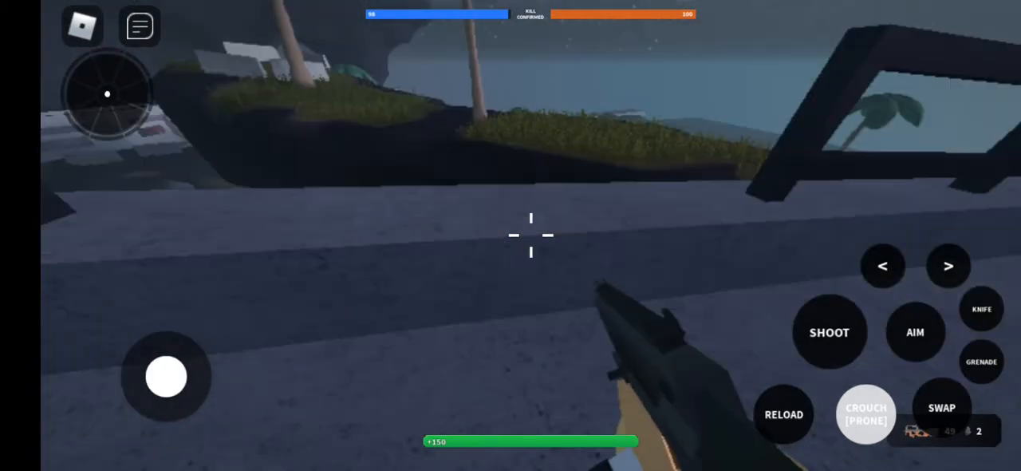
{"action": "left_click_drag", "start_coordinate": [166, 376], "coordinate": [177, 283]}
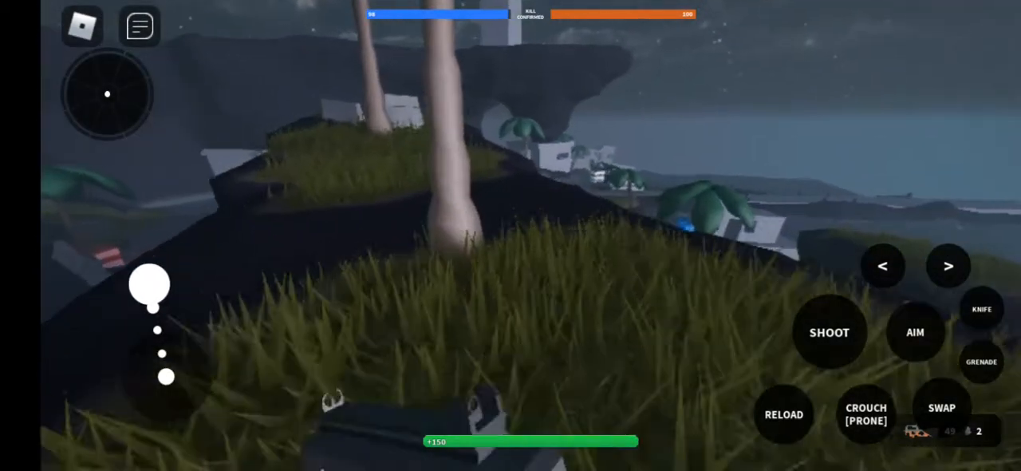
{"action": "left_click", "coordinate": [865, 415]}
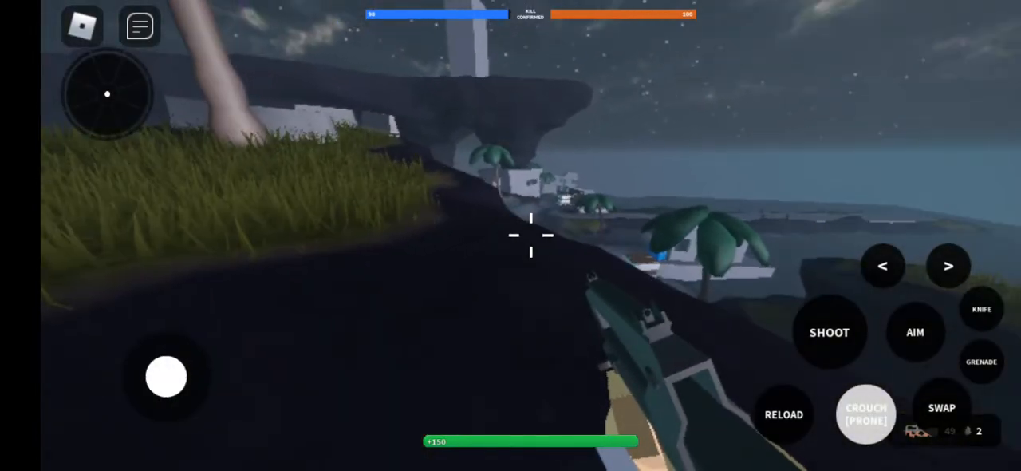
{"action": "left_click", "coordinate": [916, 332]}
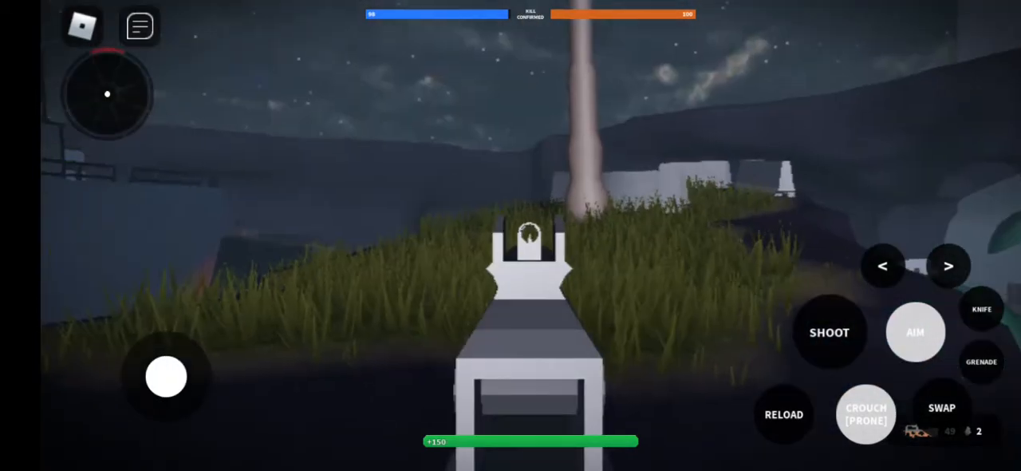
Step: Turn toward the foggy buildings across the field, back away and aim at the dark rock by the shore
{"action": "left_click_drag", "start_coordinate": [166, 376], "coordinate": [151, 286]}
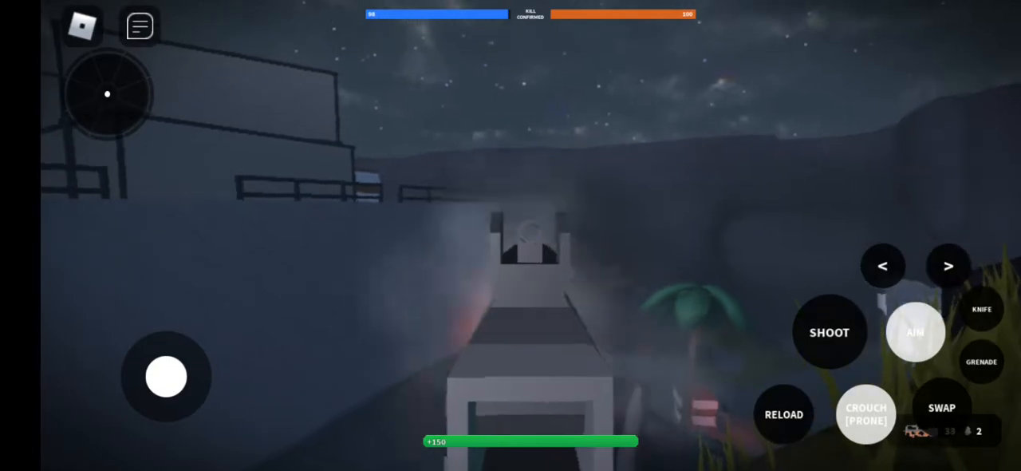
{"action": "left_click_drag", "start_coordinate": [166, 377], "coordinate": [105, 431]}
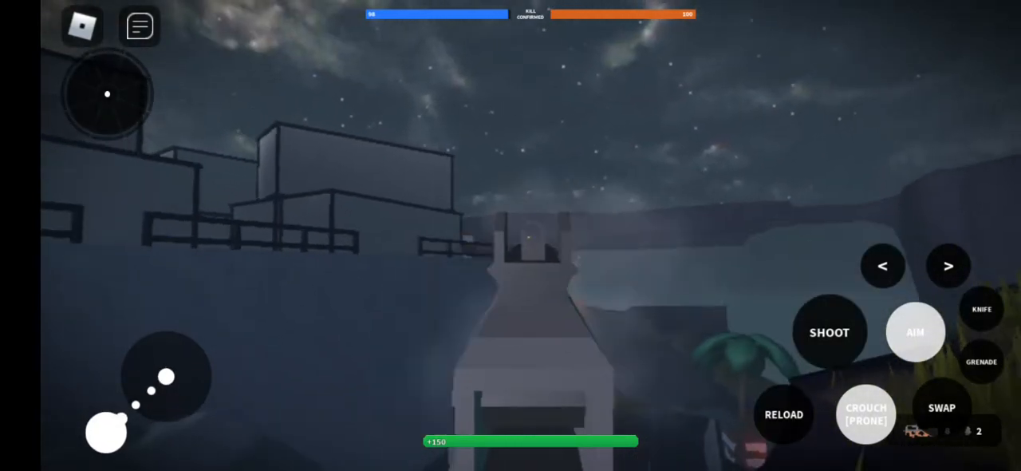
{"action": "left_click", "coordinate": [917, 332]}
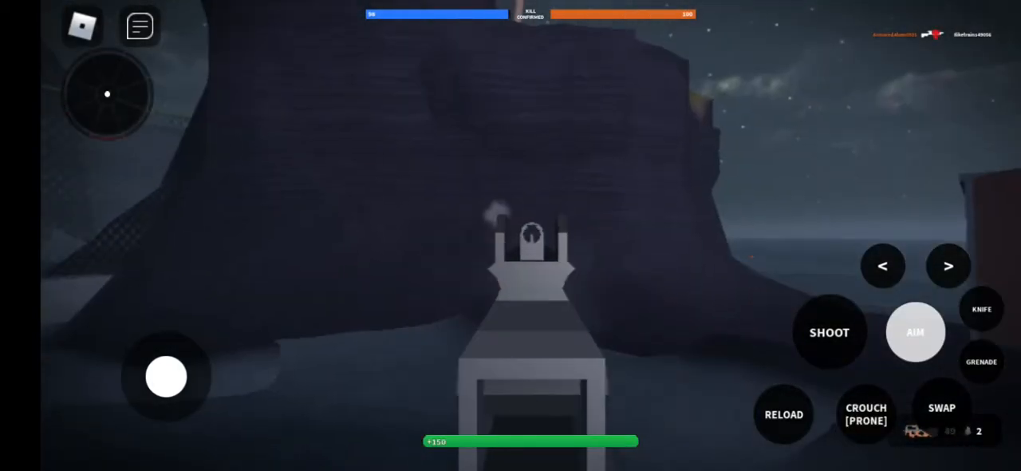
Step: Walk forward along the tall seawall and crouch beside it with the rifle ready
{"action": "left_click_drag", "start_coordinate": [166, 377], "coordinate": [176, 282]}
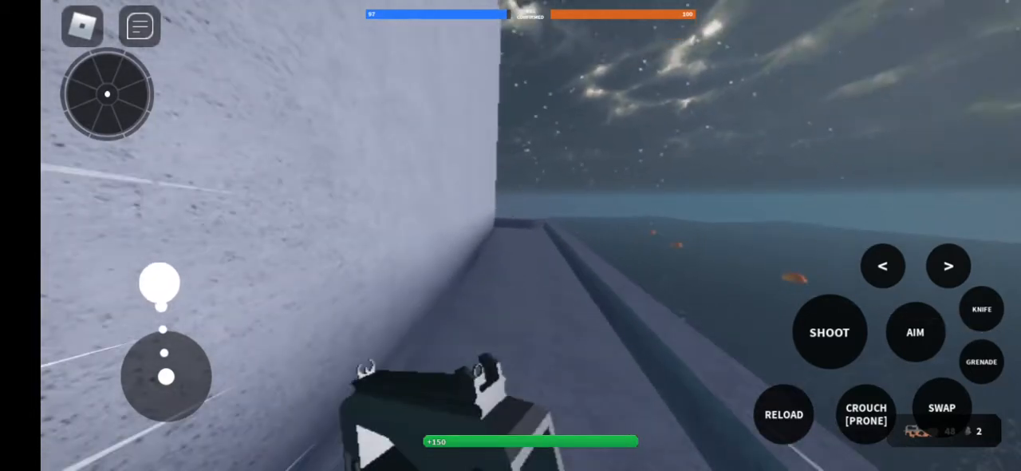
{"action": "left_click", "coordinate": [865, 414]}
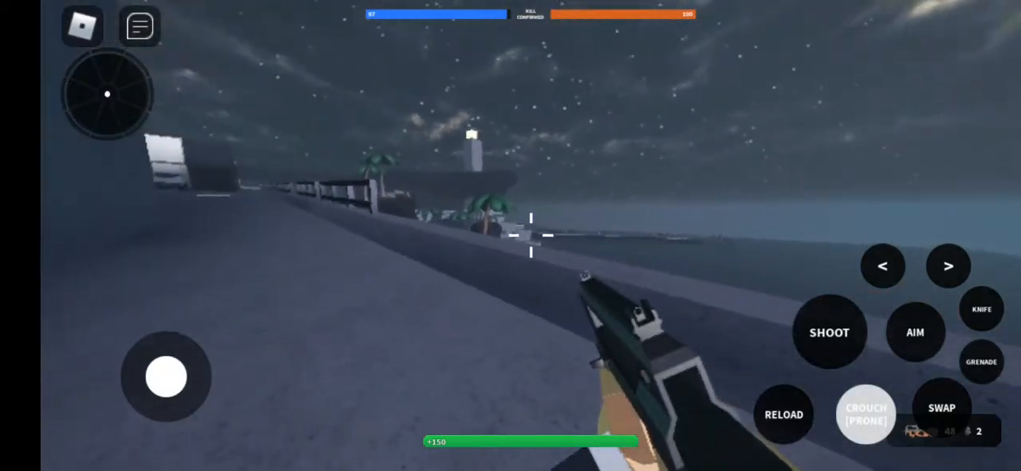
{"action": "left_click", "coordinate": [917, 332]}
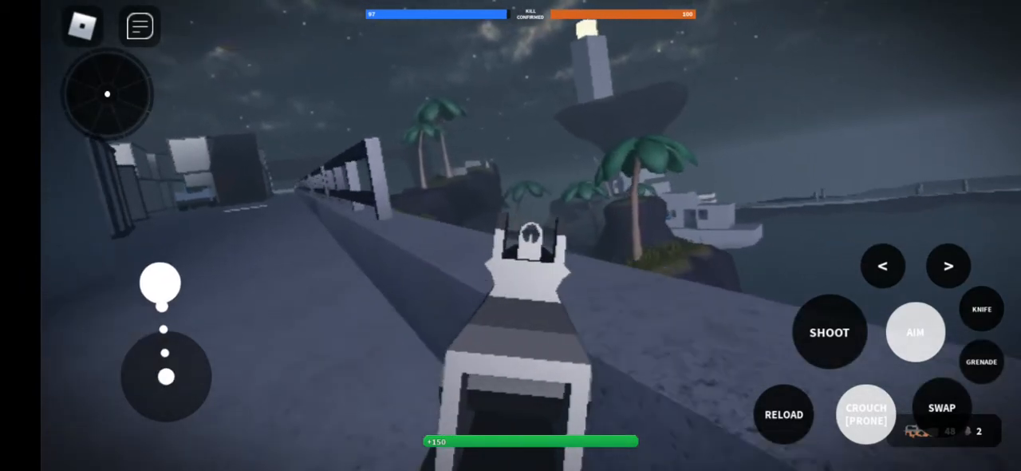
Step: Keep following the seawall toward the palm island and into the red-floored shelter
{"action": "left_click_drag", "start_coordinate": [160, 287], "coordinate": [166, 377]}
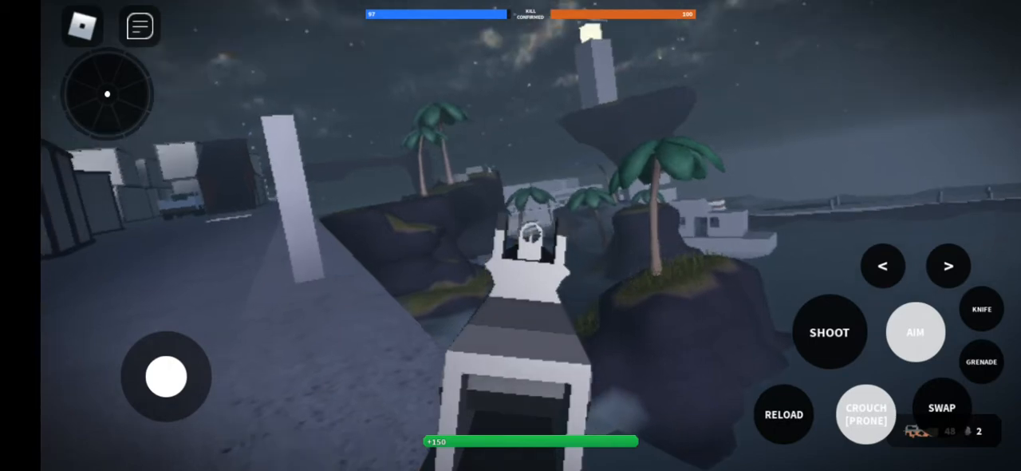
{"action": "left_click_drag", "start_coordinate": [166, 377], "coordinate": [131, 288]}
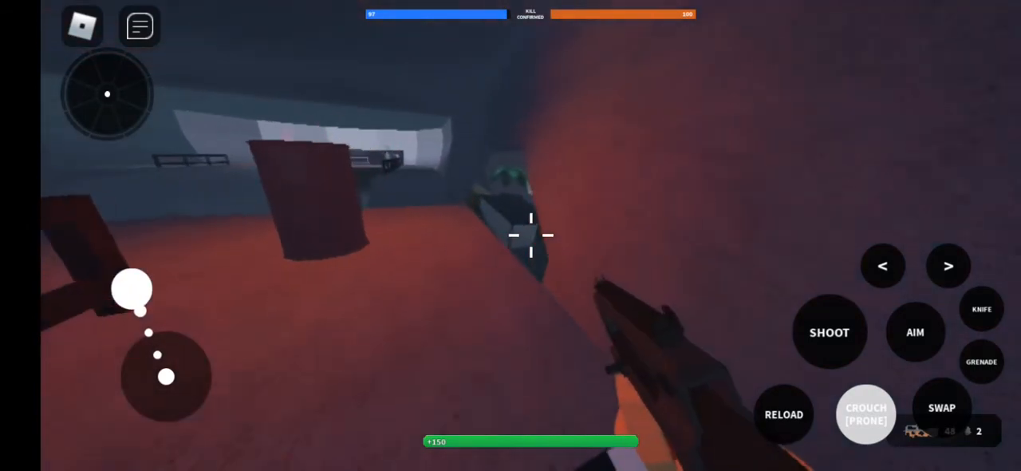
Step: Raise the sights and walk out of the red-floored shelter onto the dark rocky shore
{"action": "left_click", "coordinate": [916, 332]}
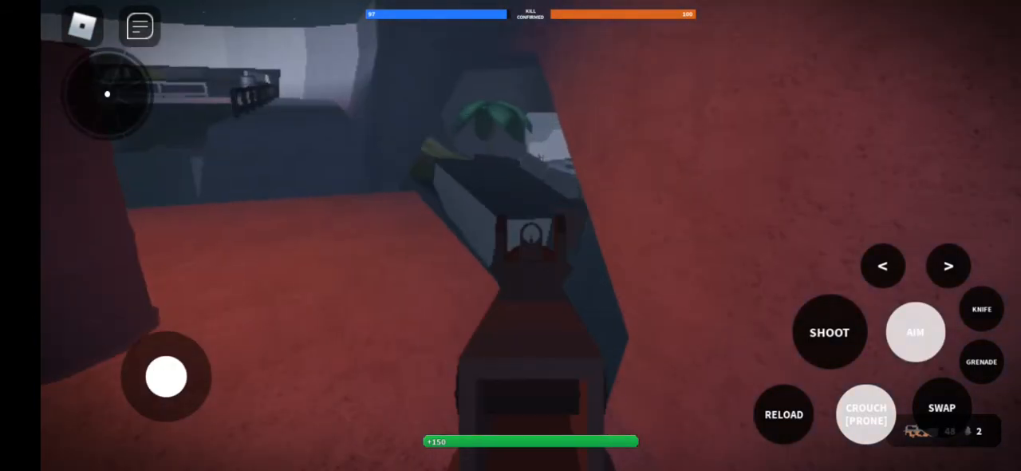
{"action": "left_click_drag", "start_coordinate": [166, 377], "coordinate": [125, 297]}
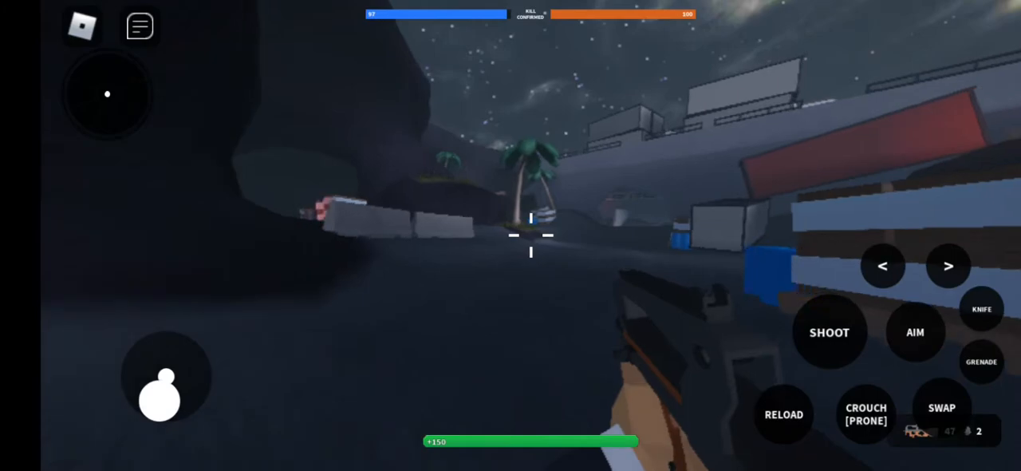
Step: Crouch briefly among the rocks, then stand to run toward the concrete building
{"action": "left_click", "coordinate": [865, 415]}
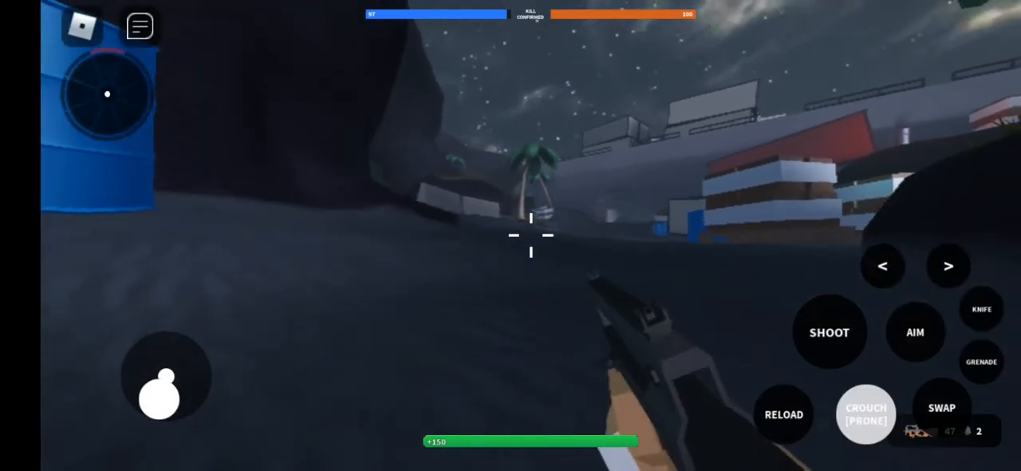
{"action": "left_click", "coordinate": [916, 332]}
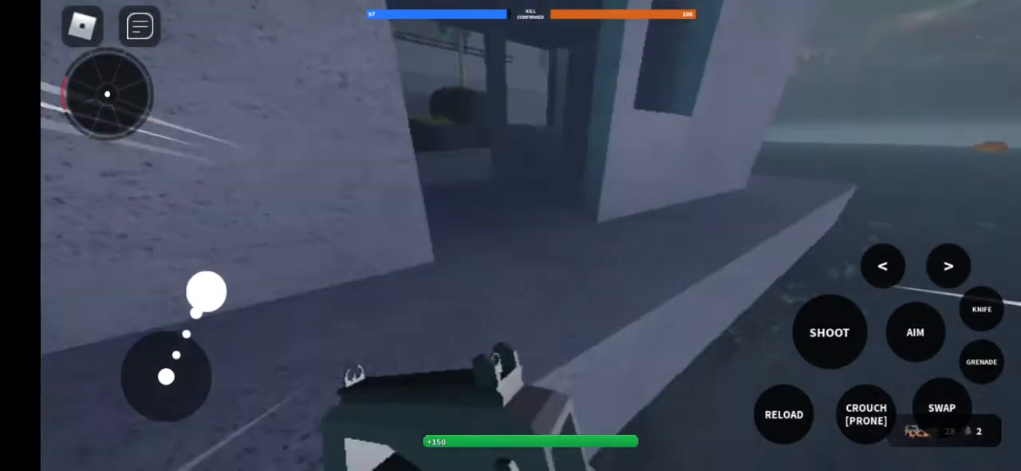
Step: Move away from the concrete building and crouch into the shadow beneath the rock overhang
{"action": "left_click_drag", "start_coordinate": [207, 287], "coordinate": [166, 377]}
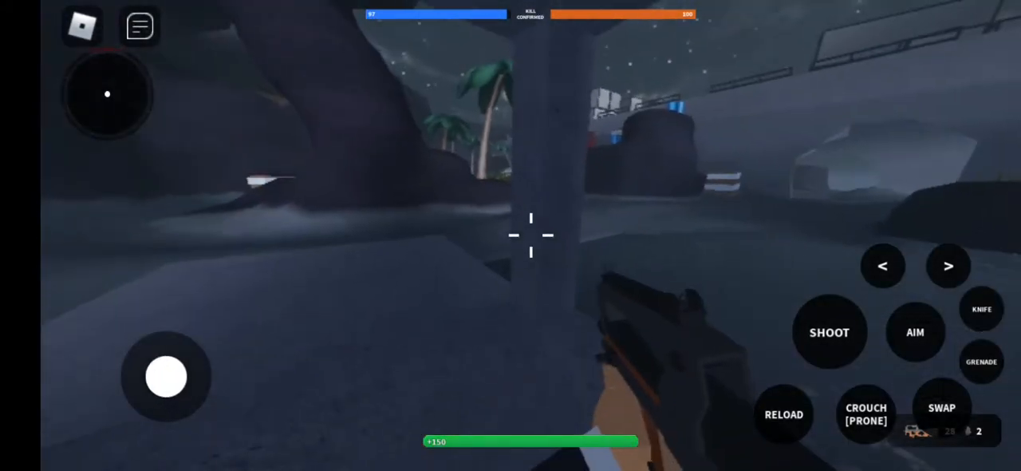
{"action": "left_click", "coordinate": [865, 415]}
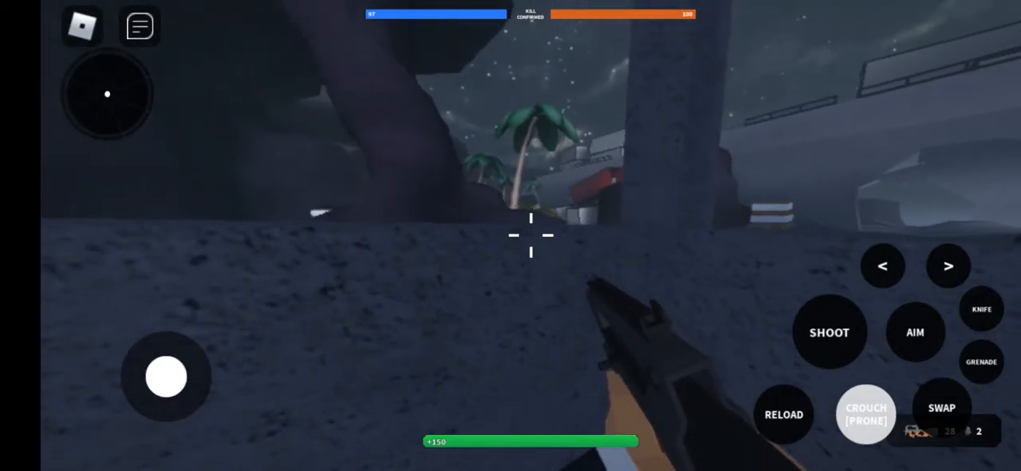
{"action": "left_click", "coordinate": [916, 332]}
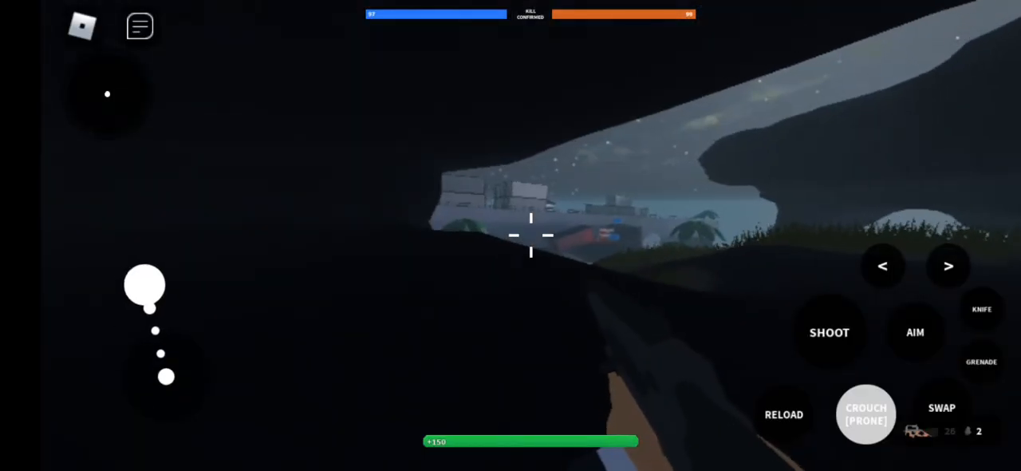
Step: Aim down sights from cover and pan across the container yard, shifting position under the overhang
{"action": "left_click", "coordinate": [916, 332]}
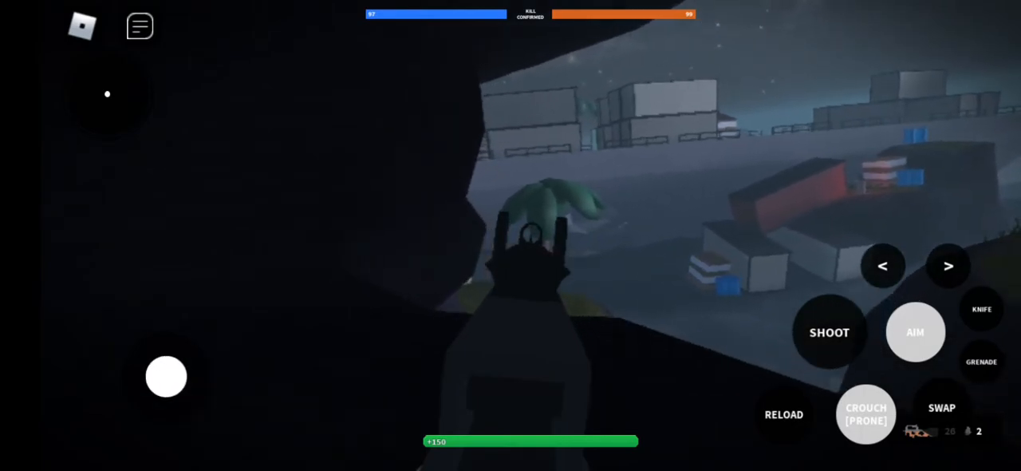
{"action": "left_click_drag", "start_coordinate": [166, 377], "coordinate": [83, 332]}
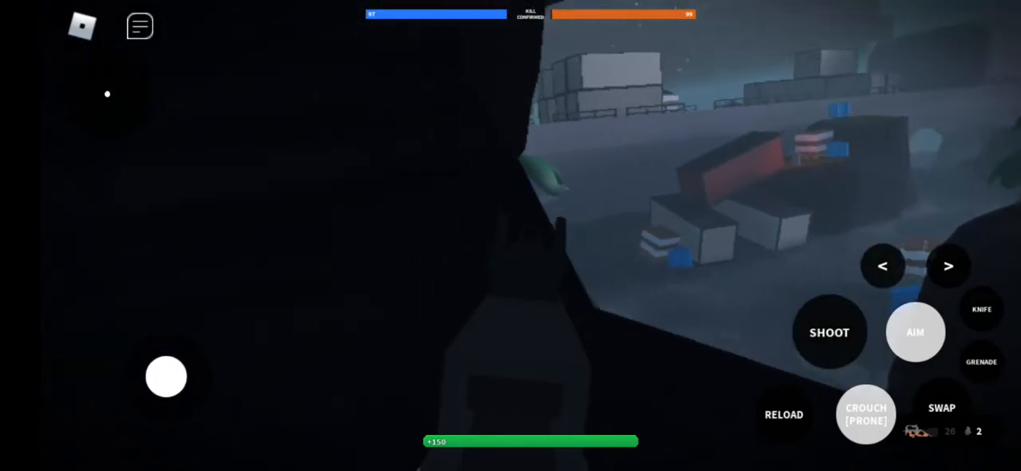
{"action": "left_click_drag", "start_coordinate": [166, 377], "coordinate": [135, 375]}
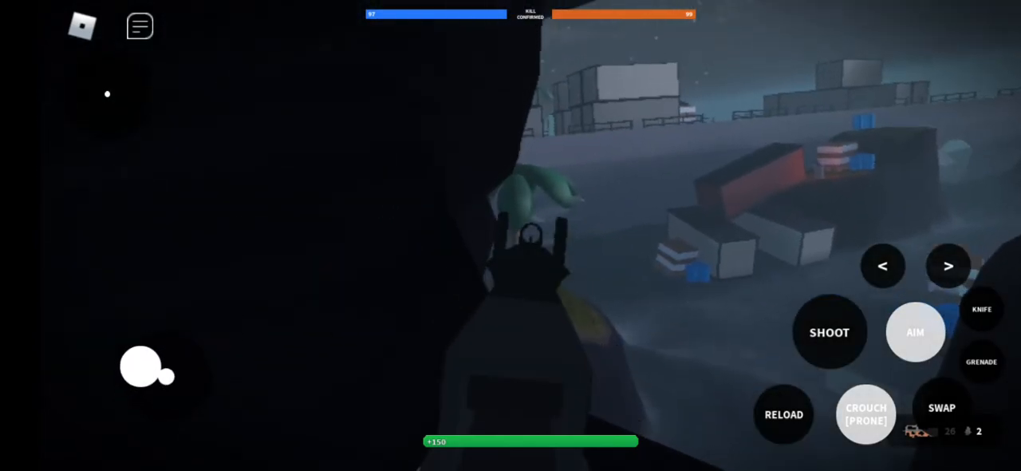
{"action": "left_click_drag", "start_coordinate": [147, 370], "coordinate": [166, 377]}
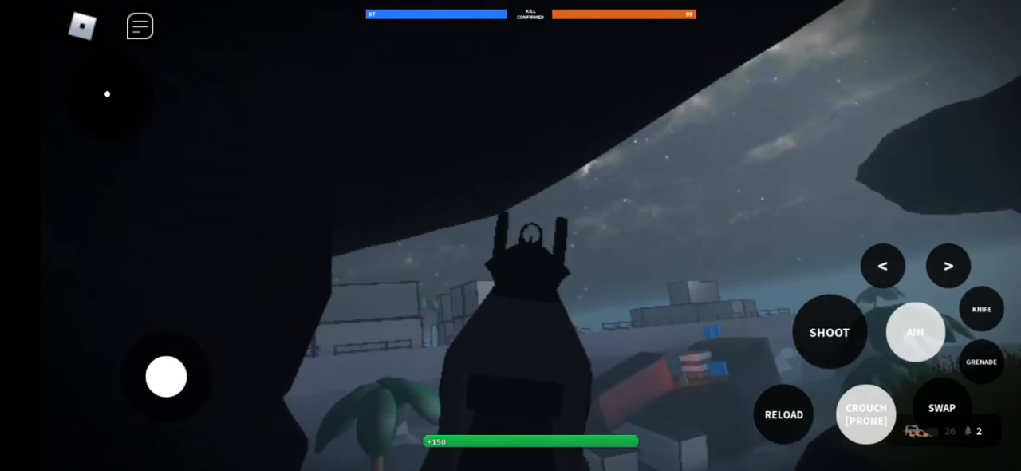
Step: Creep out from under the overhang into the tall dark grass while staying crouched
{"action": "left_click_drag", "start_coordinate": [166, 376], "coordinate": [115, 403]}
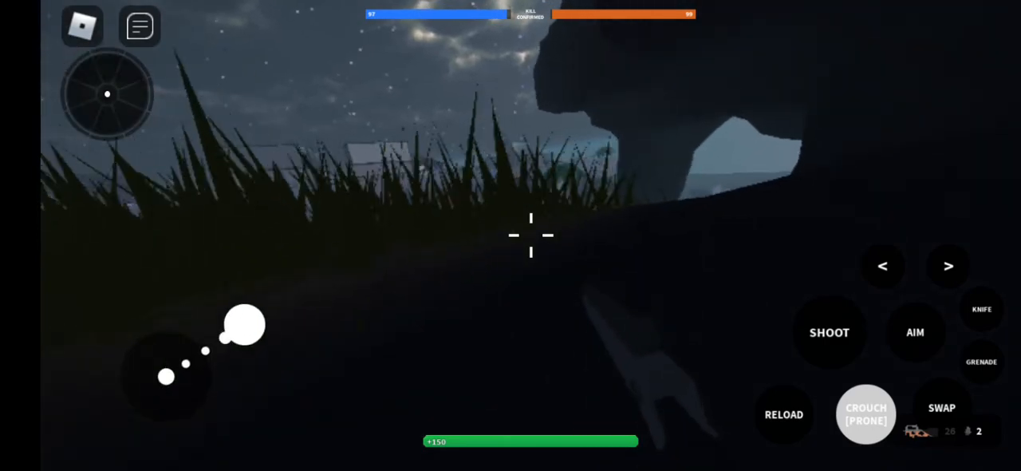
Step: Move to the dark rock opening overlooking the palm trees and container yard
{"action": "left_click", "coordinate": [916, 332]}
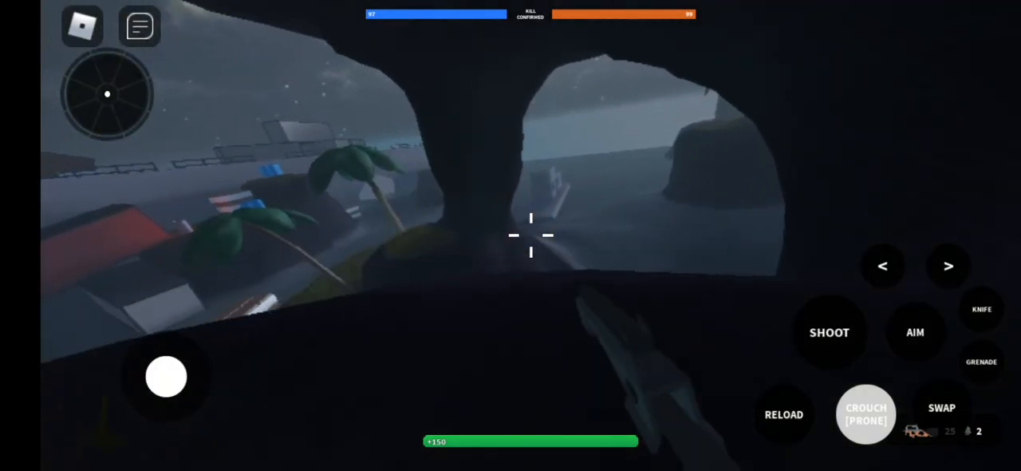
Step: Aim over the container yard, throw a grenade toward it, then return to the sights
{"action": "left_click", "coordinate": [916, 332]}
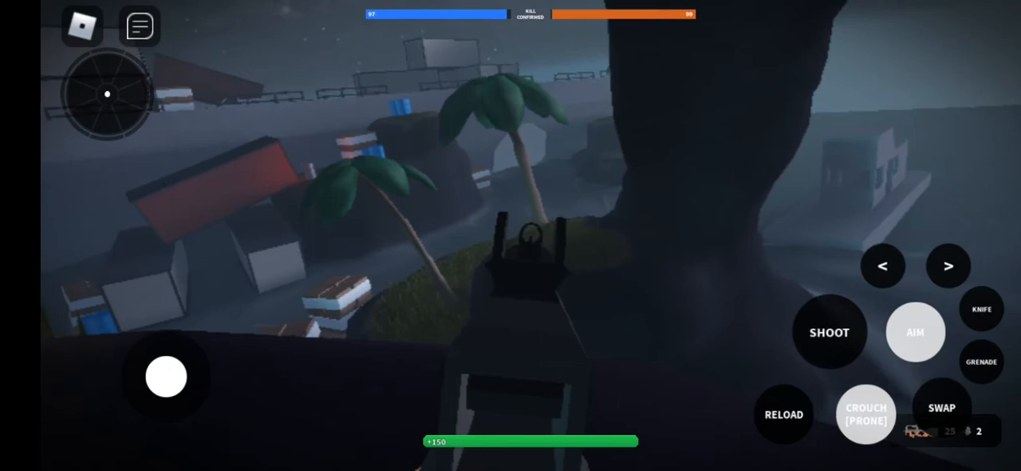
{"action": "left_click_drag", "start_coordinate": [166, 377], "coordinate": [259, 349]}
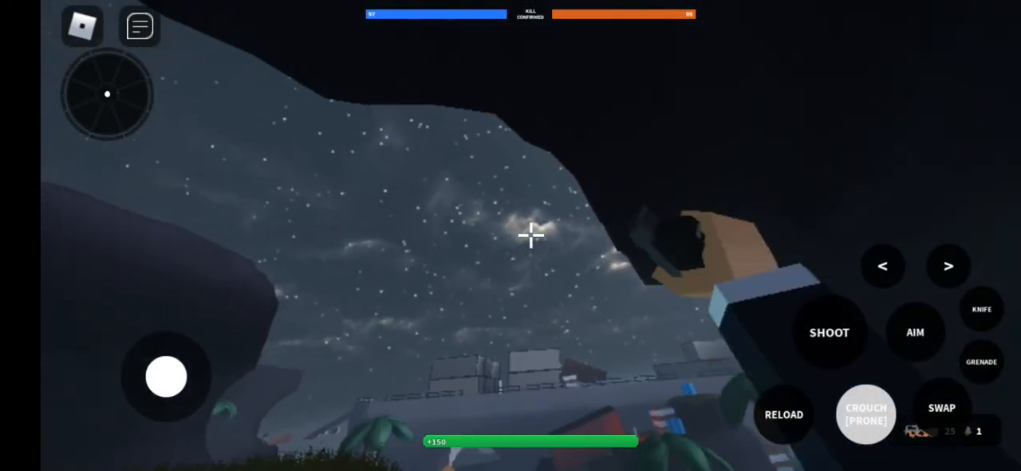
{"action": "left_click", "coordinate": [916, 332]}
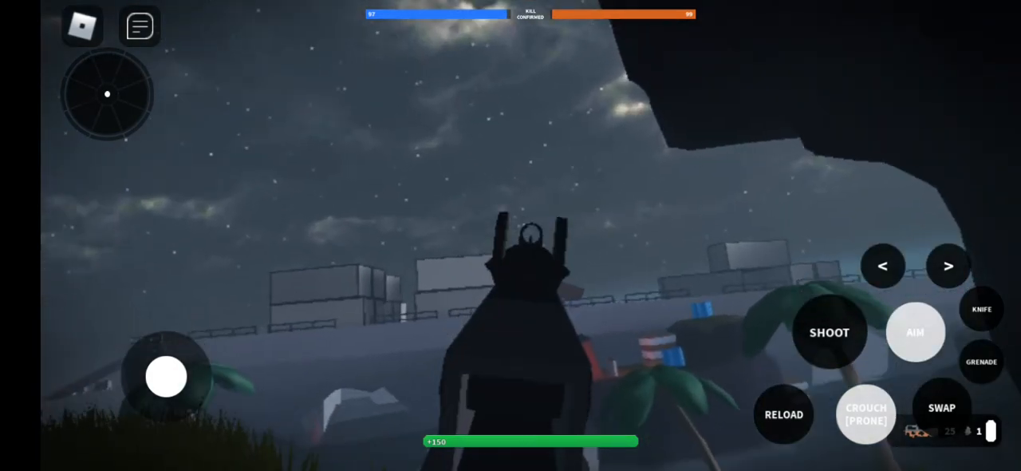